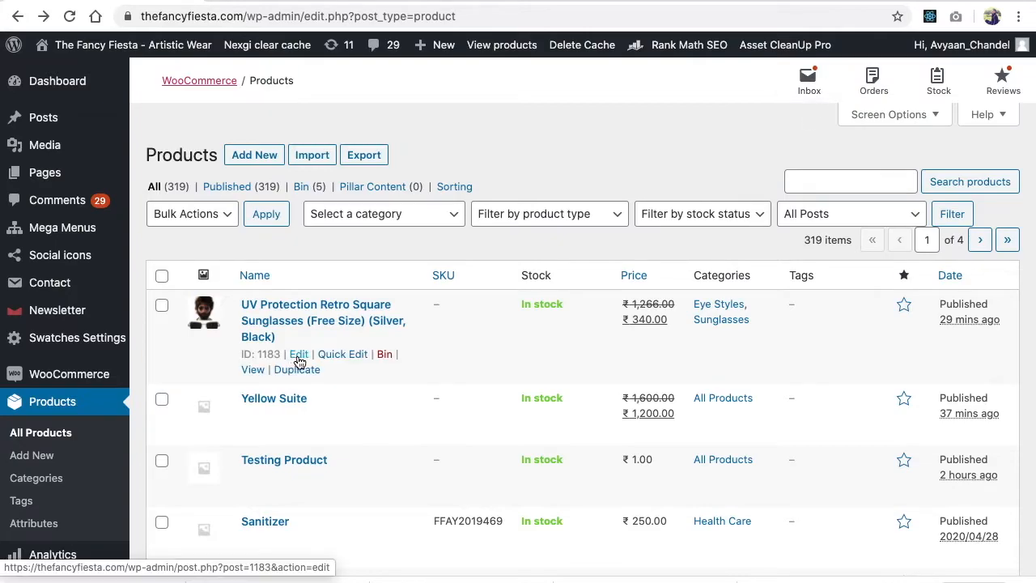
Step: Open the UV Protection Retro Square Sunglasses for editing and scroll to Product data
{"action": "left_click", "coordinate": [298, 354]}
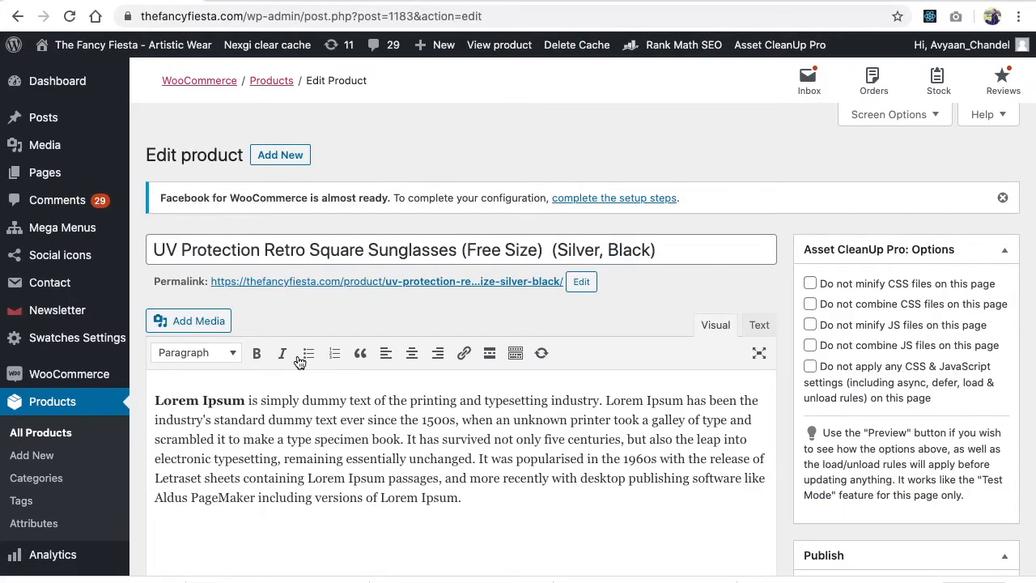
{"action": "scroll", "scroll_direction": "down", "scroll_amount": 3}
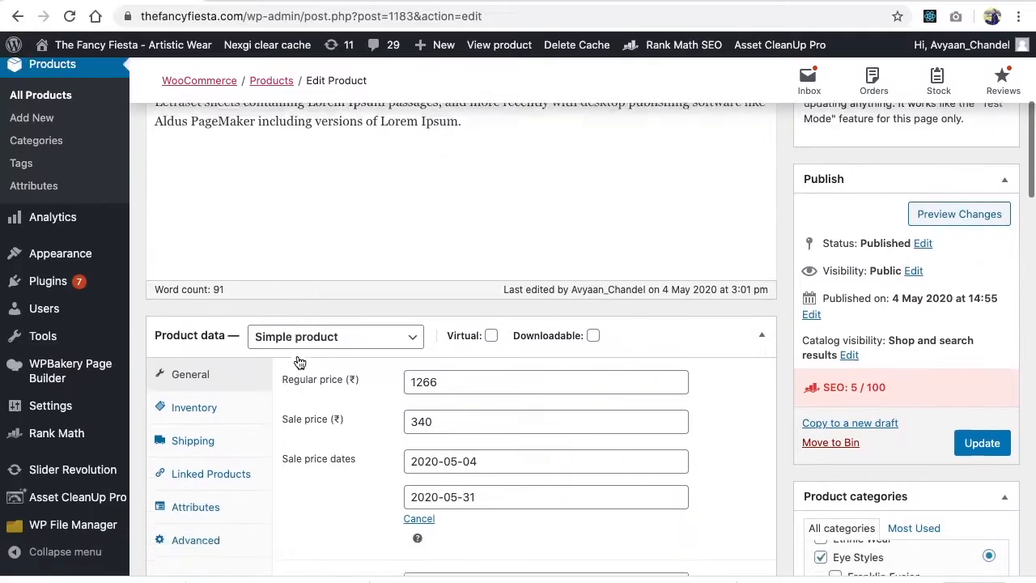
Step: Enter SUNGLS001 as the SKU on the sunglasses' Inventory tab
{"action": "left_click", "coordinate": [193, 408]}
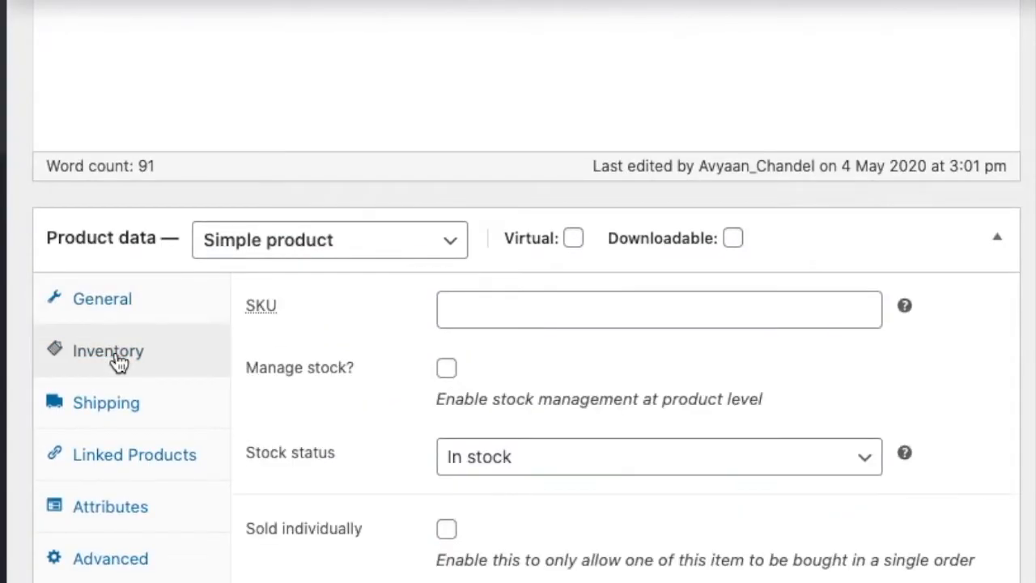
{"action": "mouse_move", "coordinate": [232, 343]}
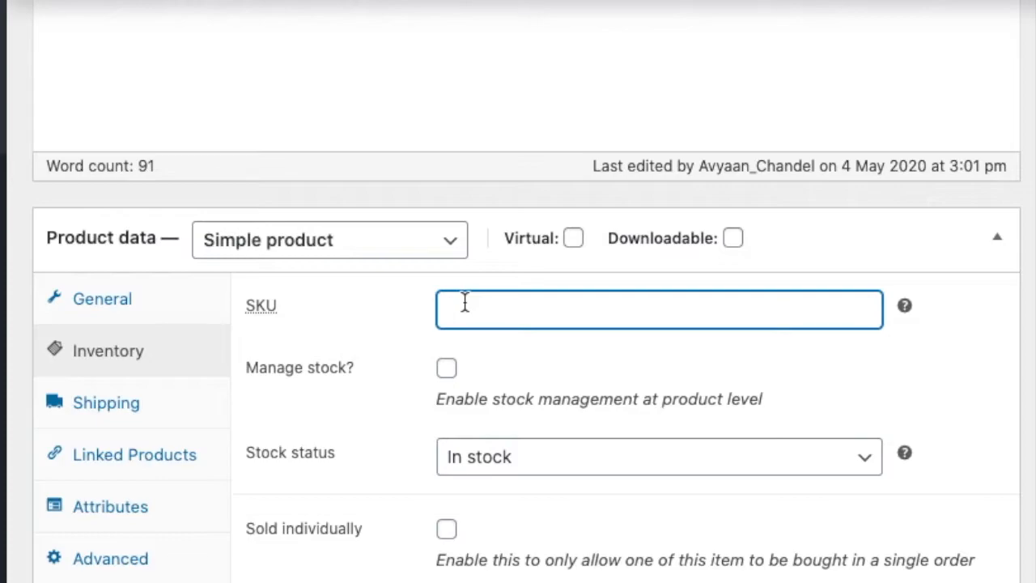
{"action": "type", "text": "SUNGL"}
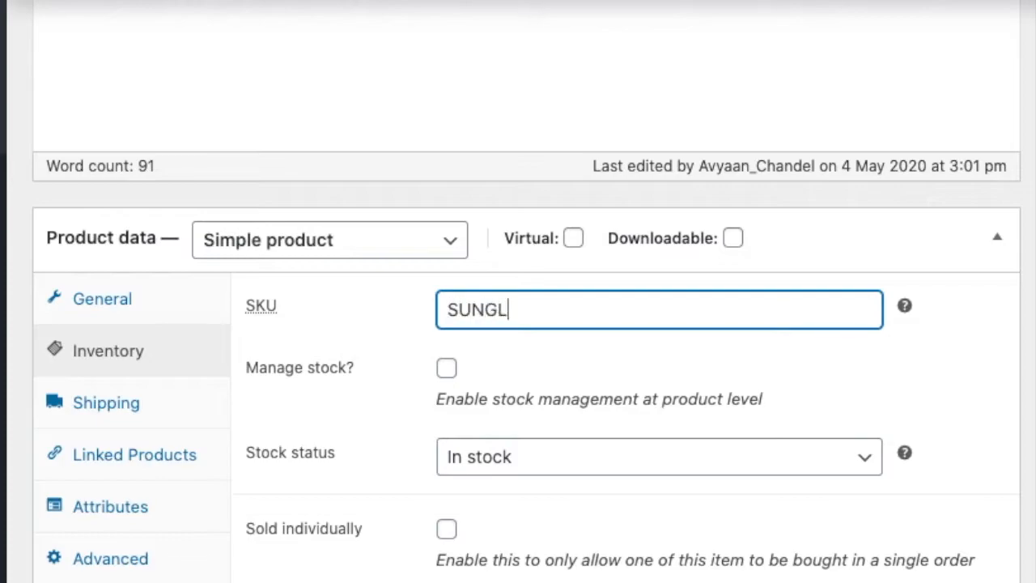
{"action": "type", "text": "S001"}
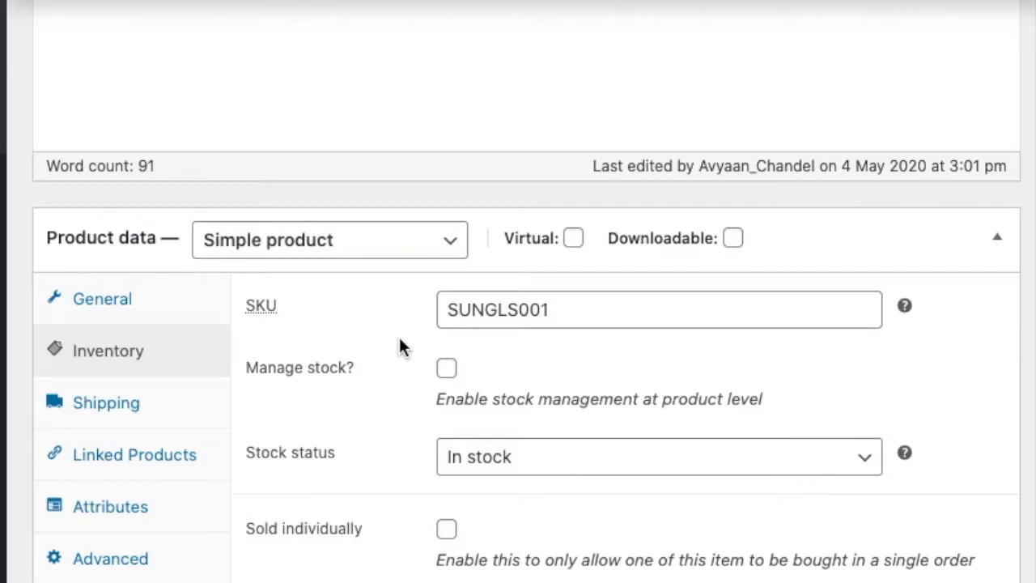
{"action": "mouse_move", "coordinate": [447, 375]}
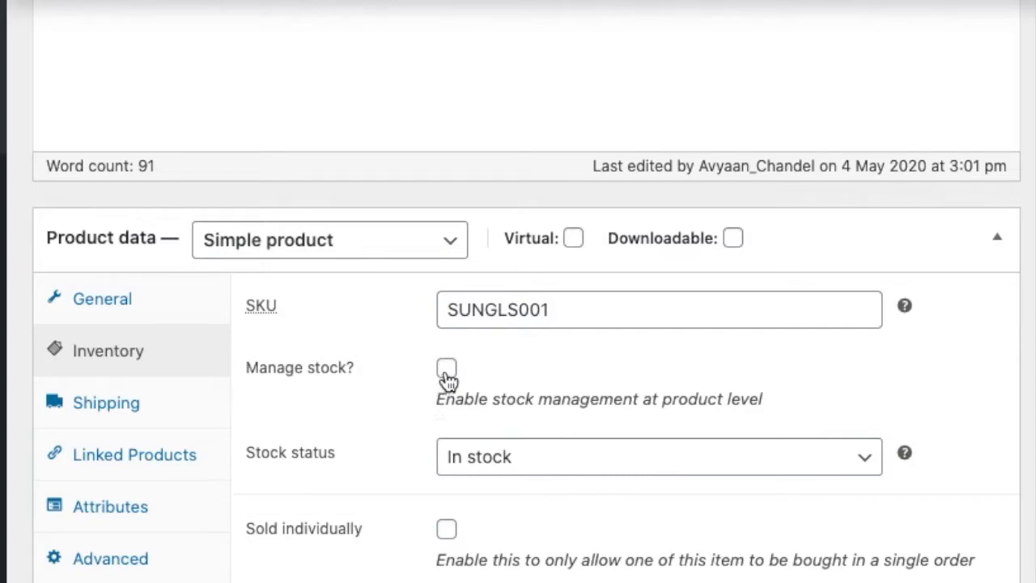
Step: Tick Manage stock and set the stock quantity field to 0
{"action": "left_click", "coordinate": [446, 368]}
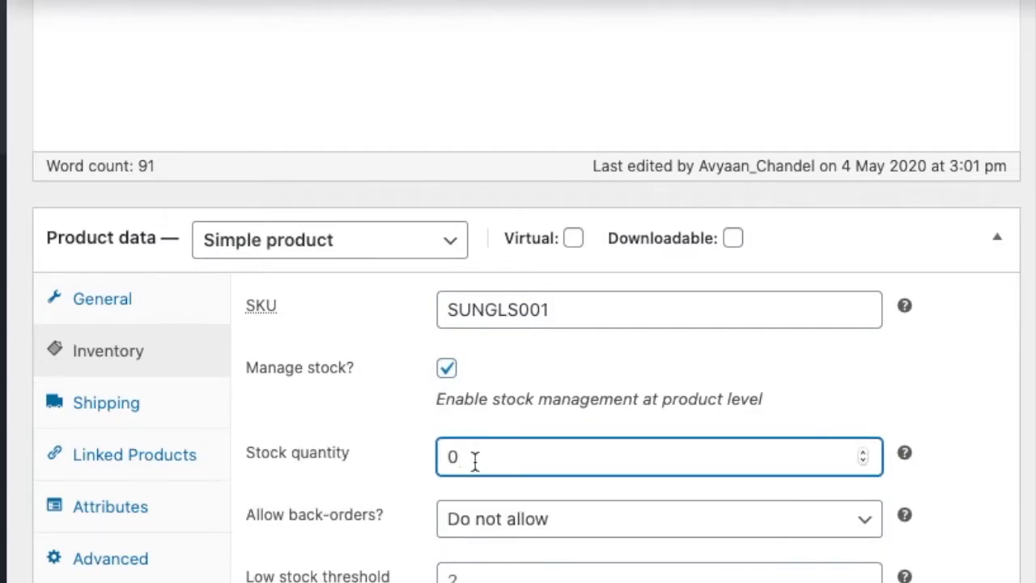
{"action": "type", "text": "50"}
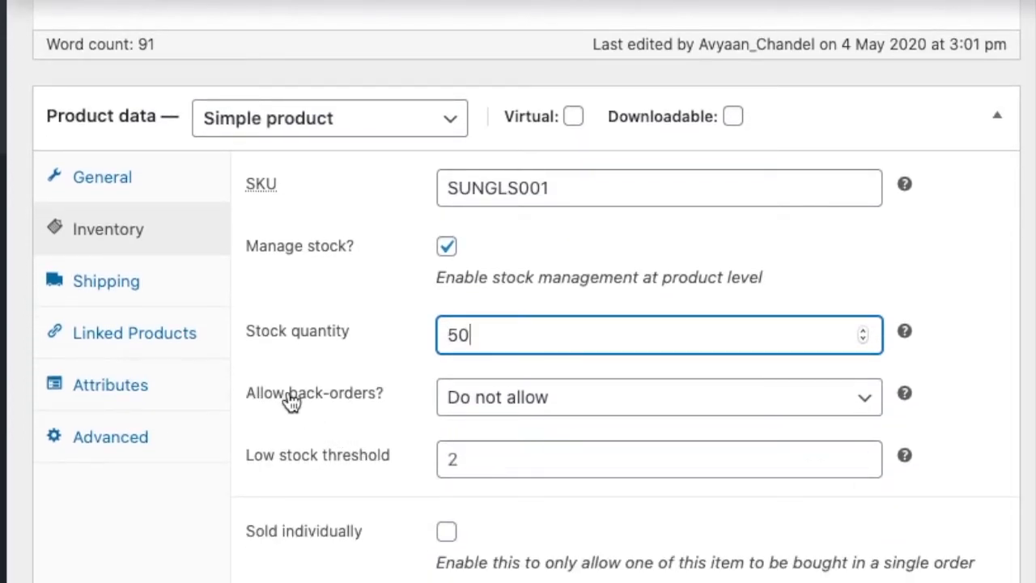
{"action": "mouse_move", "coordinate": [348, 409]}
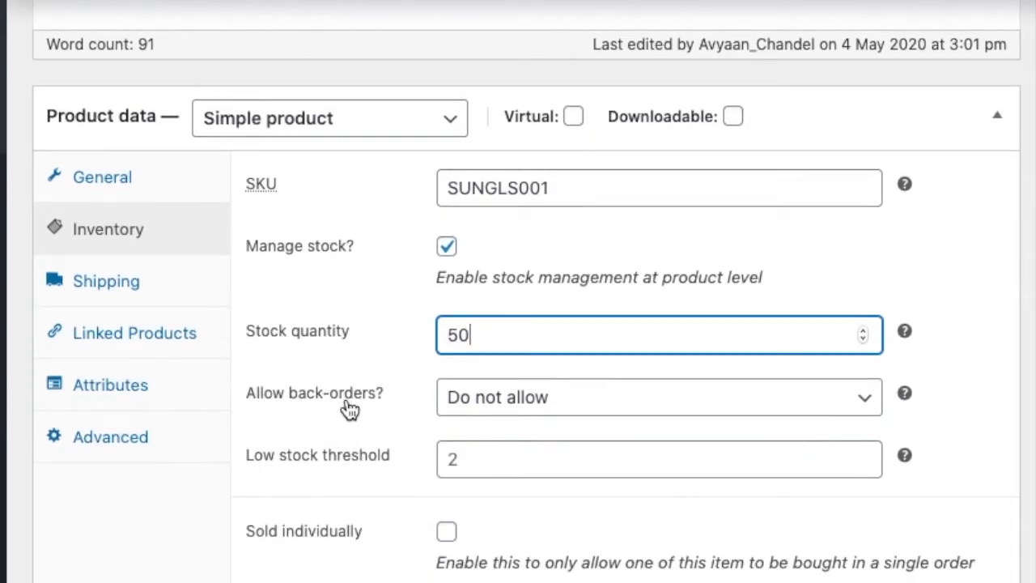
{"action": "mouse_move", "coordinate": [428, 358]}
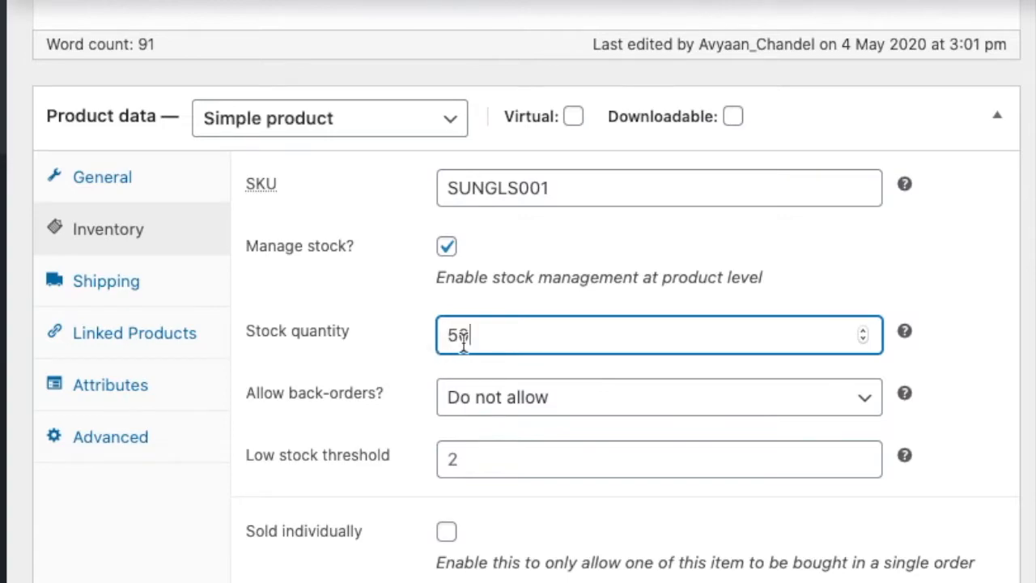
{"action": "type", "text": "0"}
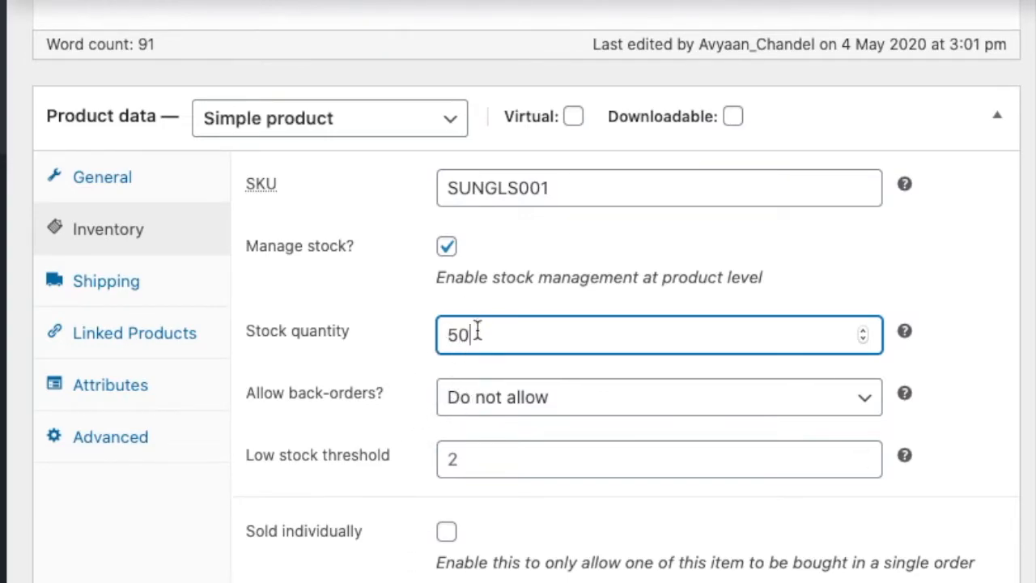
{"action": "double_click", "coordinate": [457, 334]}
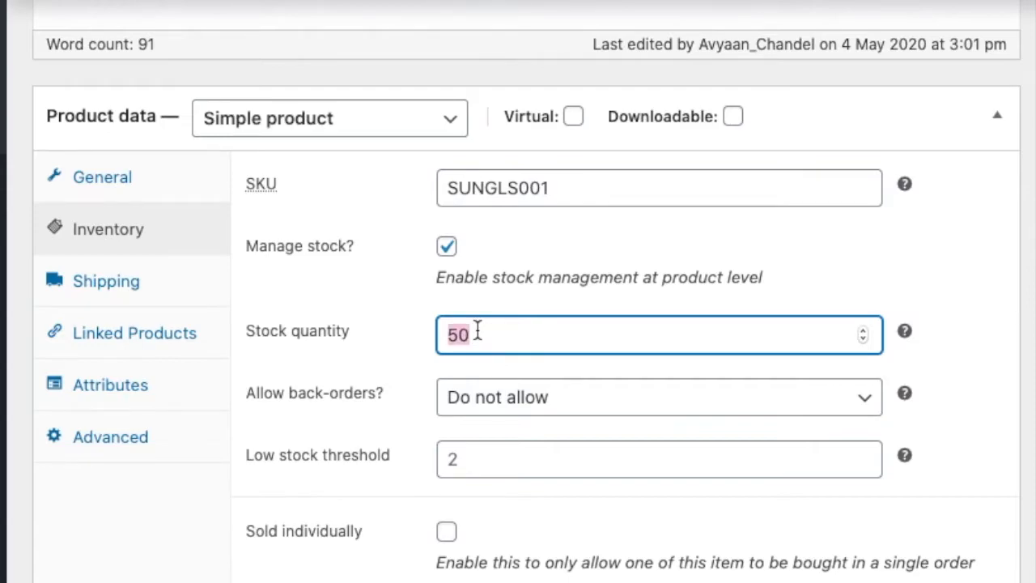
{"action": "type", "text": "0"}
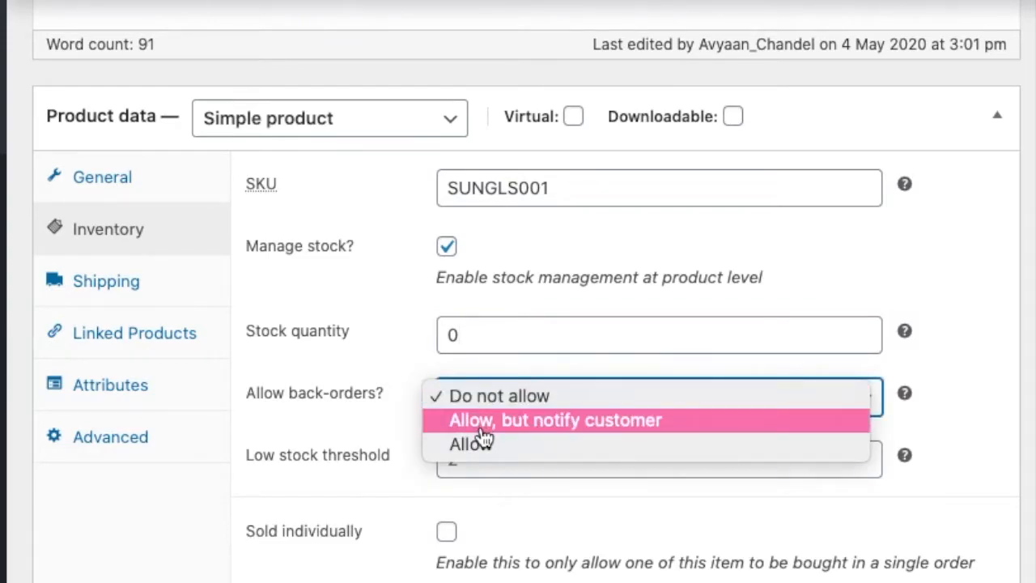
{"action": "left_click", "coordinate": [472, 443]}
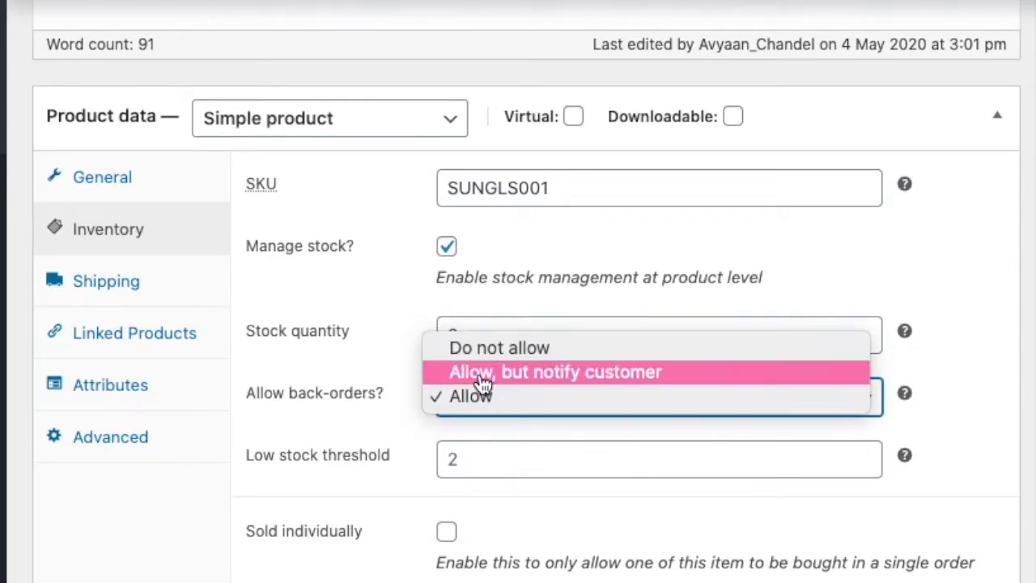
{"action": "left_click", "coordinate": [554, 372]}
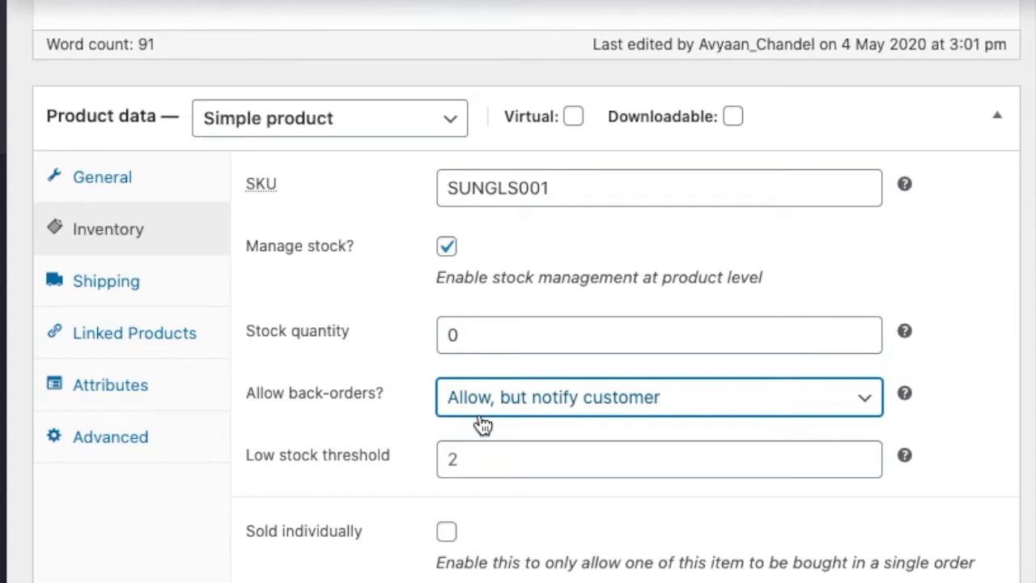
{"action": "left_click", "coordinate": [658, 396]}
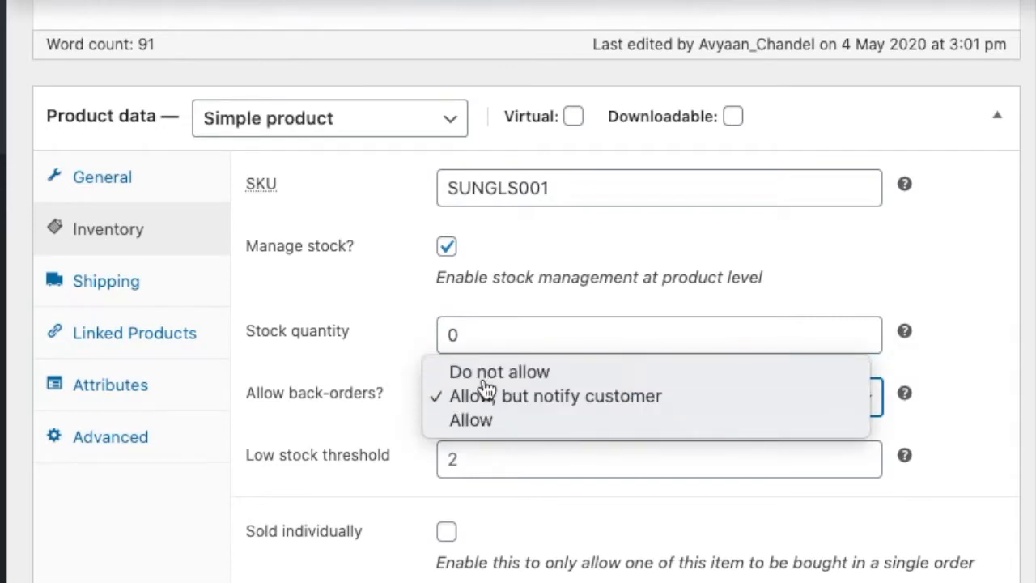
{"action": "left_click", "coordinate": [499, 371]}
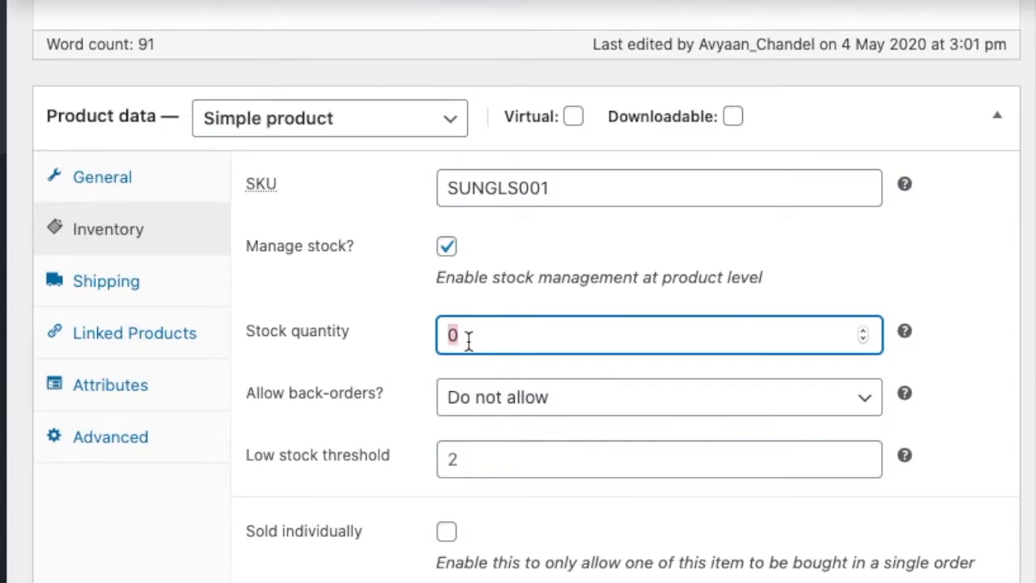
Step: Enter 50 as the stock quantity and scroll to Low stock threshold
{"action": "type", "text": "50"}
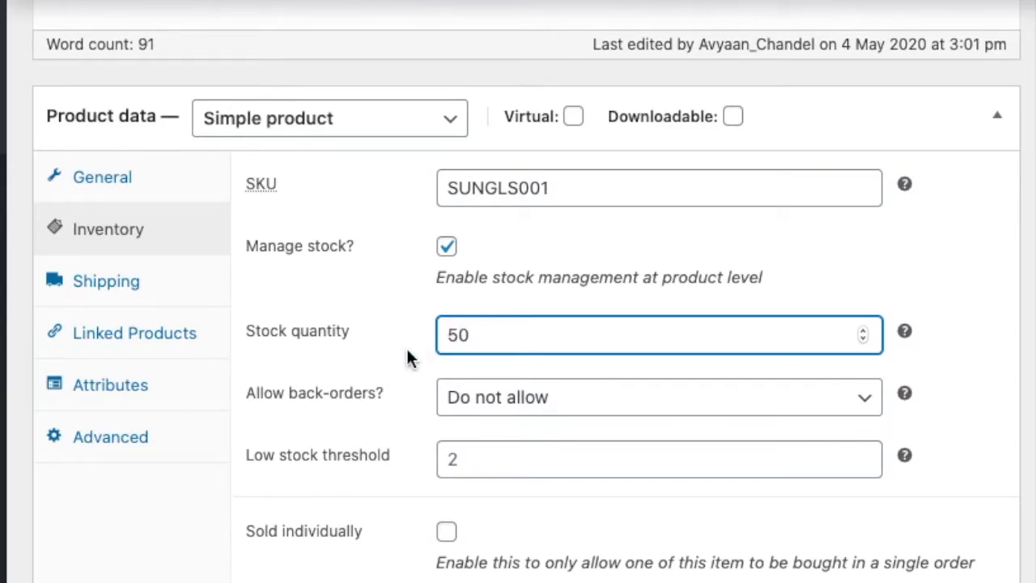
{"action": "scroll", "scroll_direction": "down", "scroll_amount": 3}
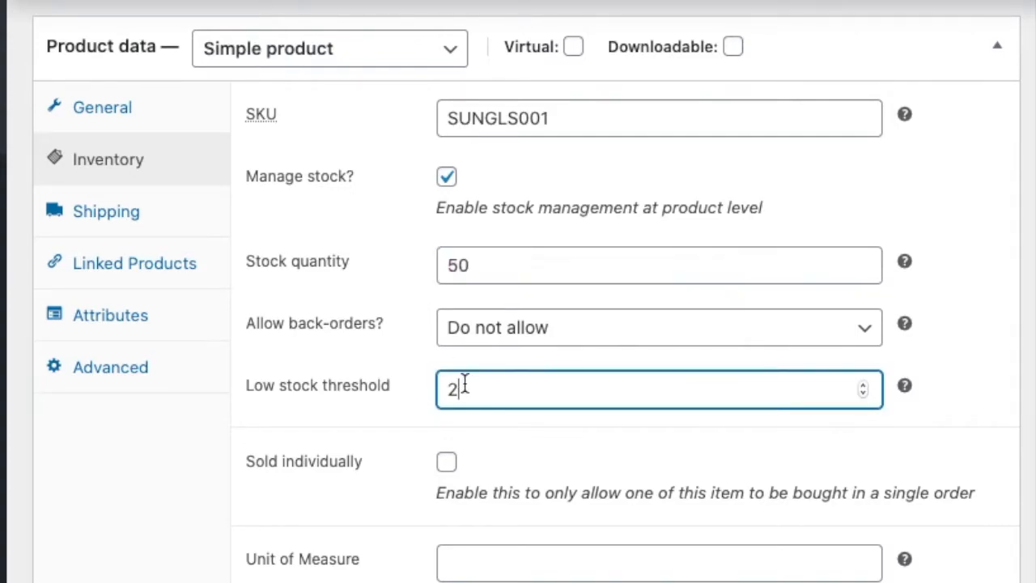
Step: Set low stock threshold 10, tick Sold individually, and focus Unit of Measure
{"action": "type", "text": "10"}
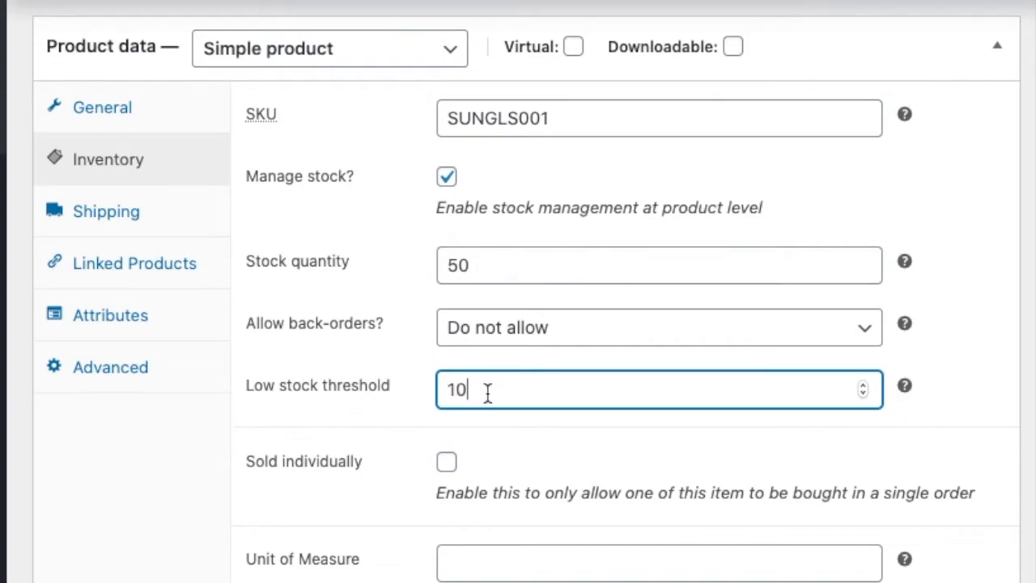
{"action": "scroll", "scroll_direction": "down", "scroll_amount": 3}
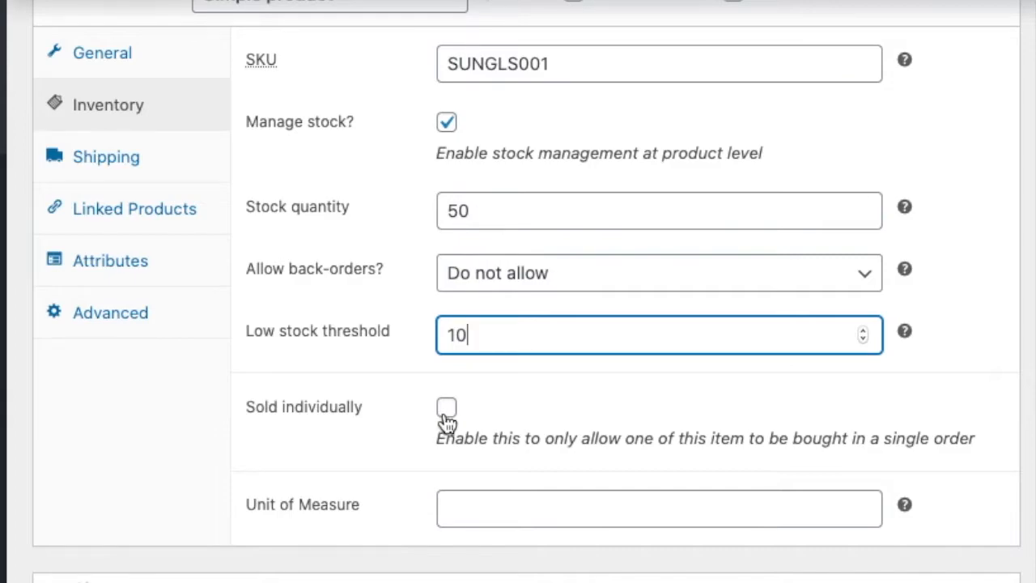
{"action": "left_click", "coordinate": [446, 407]}
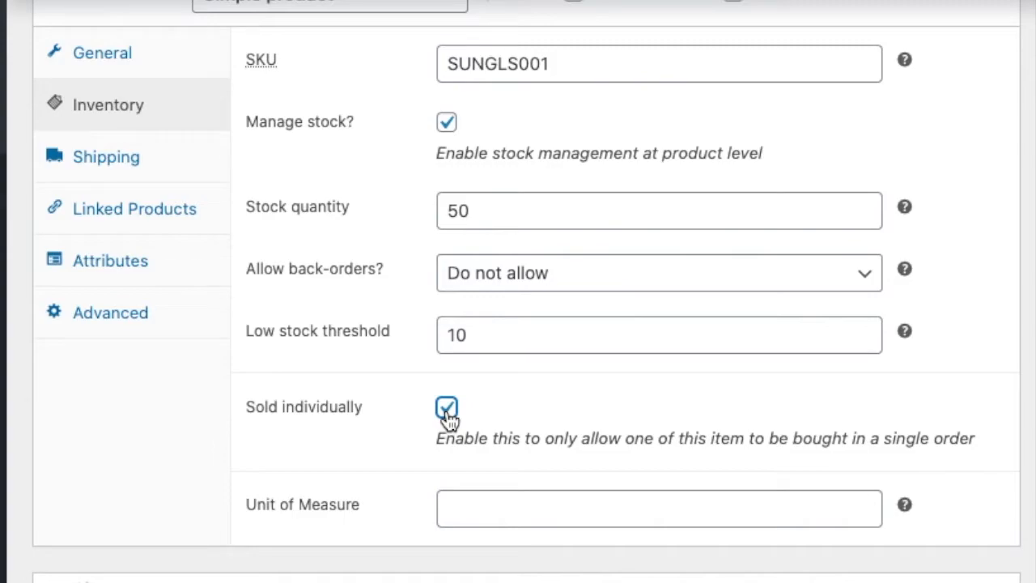
{"action": "scroll", "scroll_direction": "down", "scroll_amount": 3}
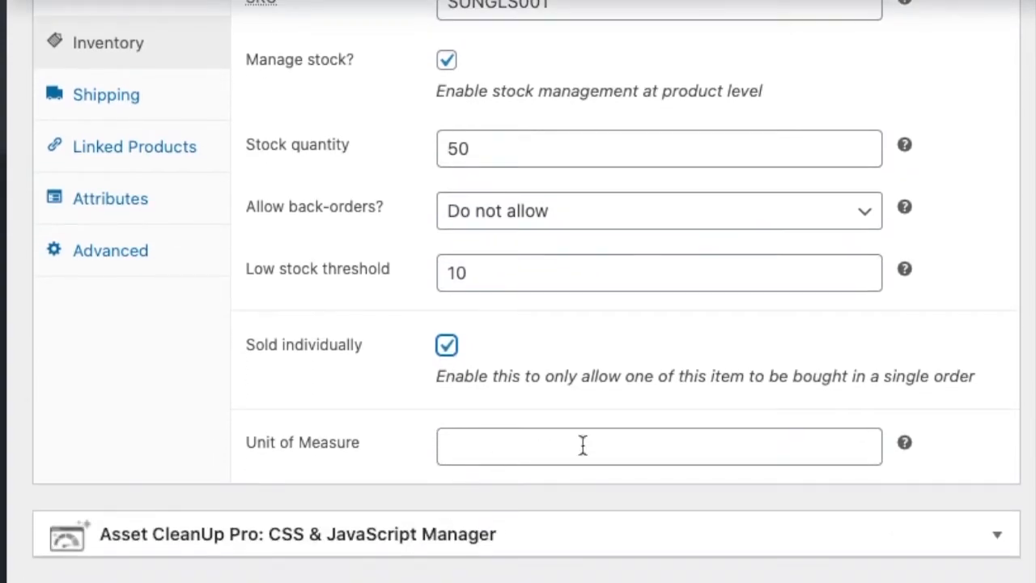
{"action": "left_click", "coordinate": [659, 446]}
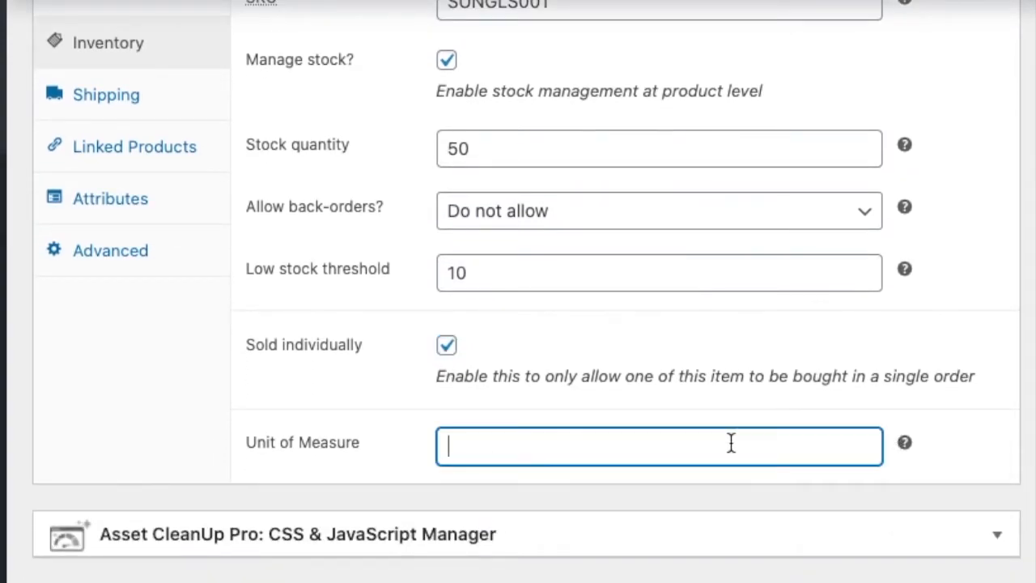
{"action": "mouse_move", "coordinate": [348, 426]}
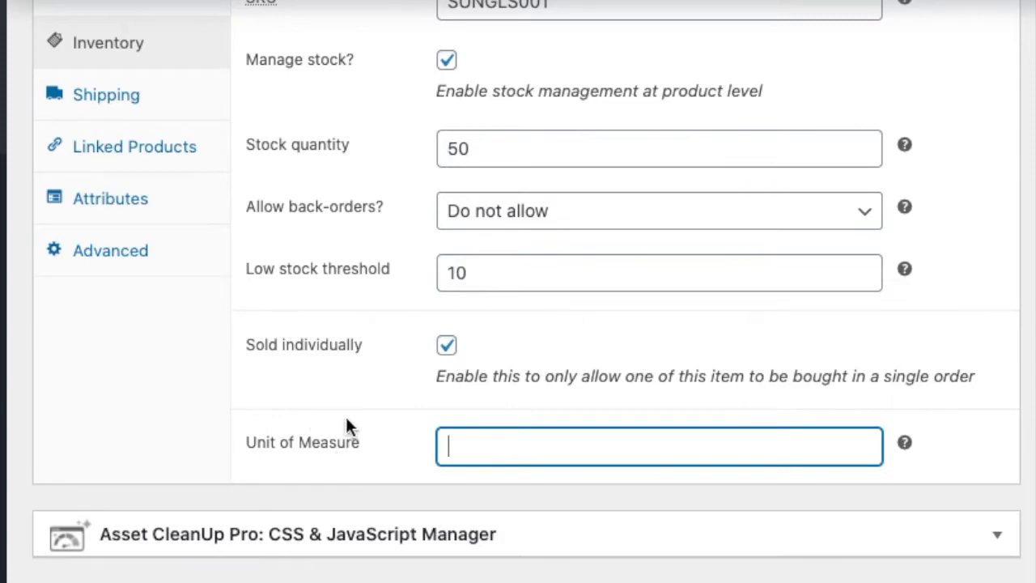
{"action": "mouse_move", "coordinate": [330, 461]}
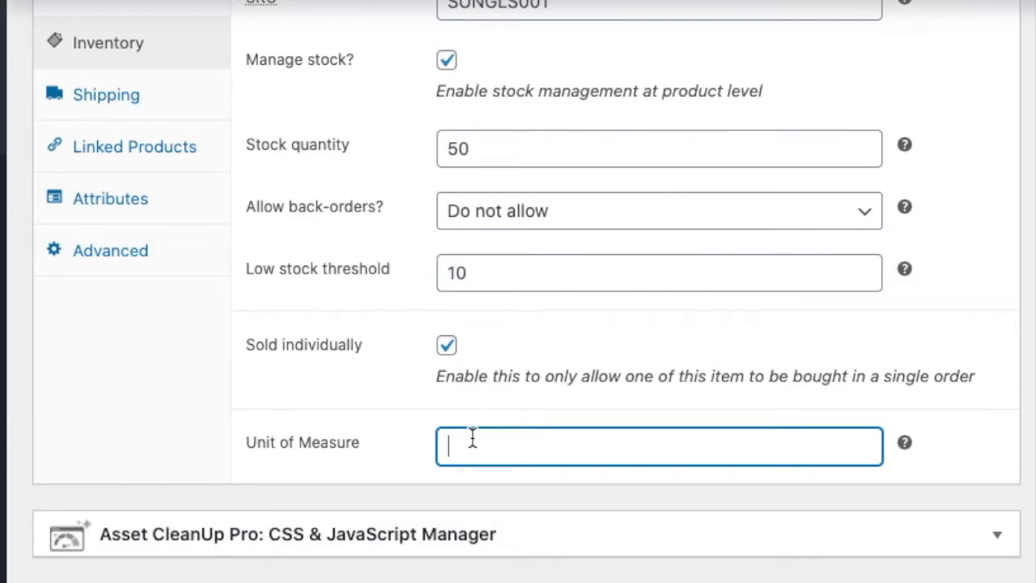
{"action": "mouse_move", "coordinate": [904, 442]}
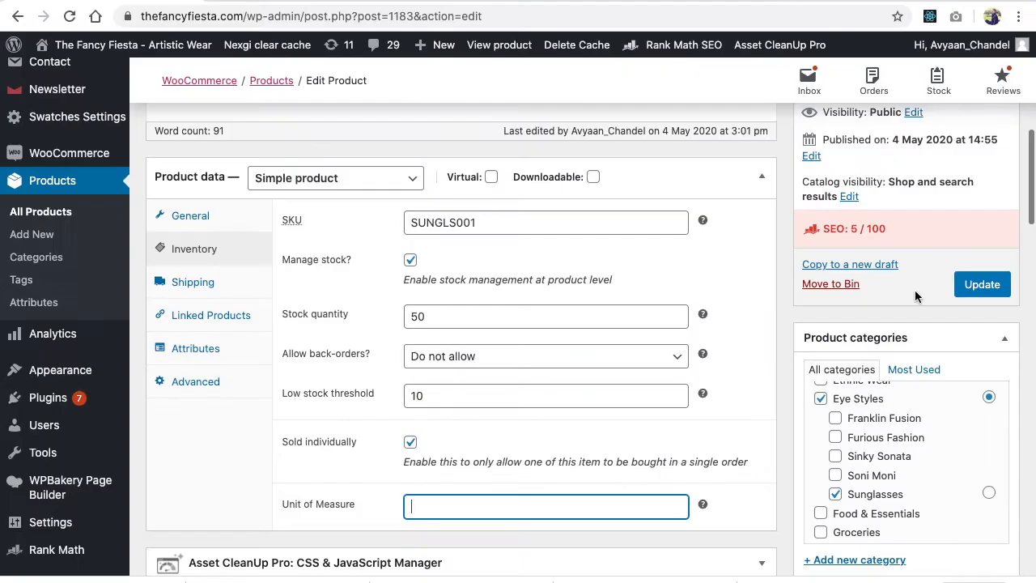
Step: Update the product, then open and reload its storefront page
{"action": "left_click", "coordinate": [982, 284]}
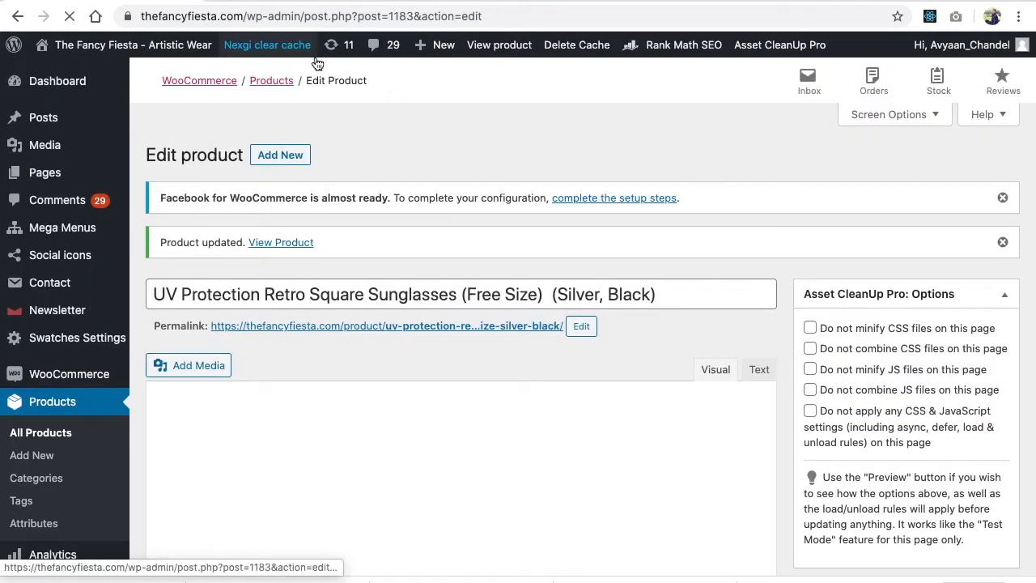
{"action": "left_click", "coordinate": [281, 242]}
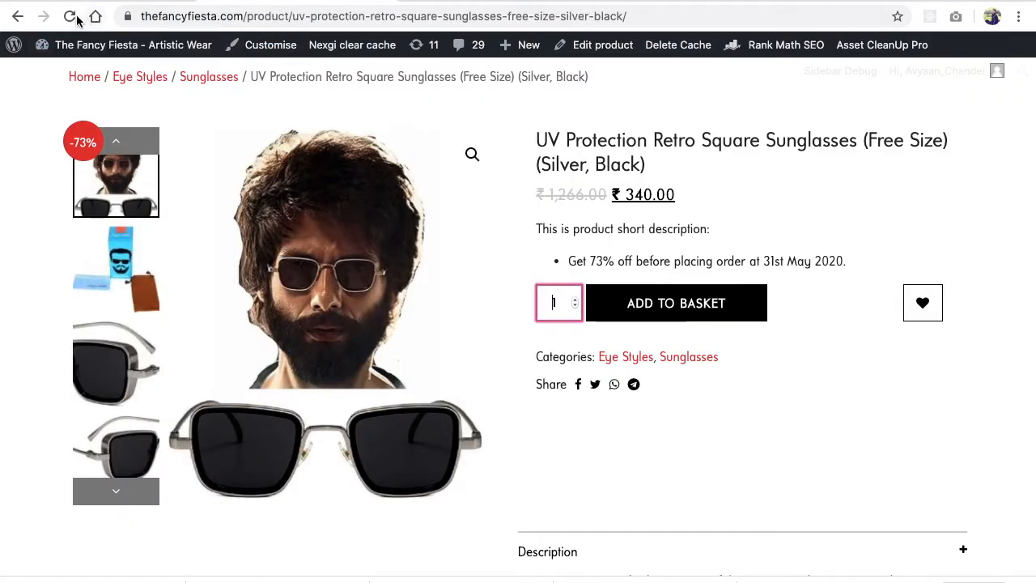
{"action": "left_click", "coordinate": [71, 16]}
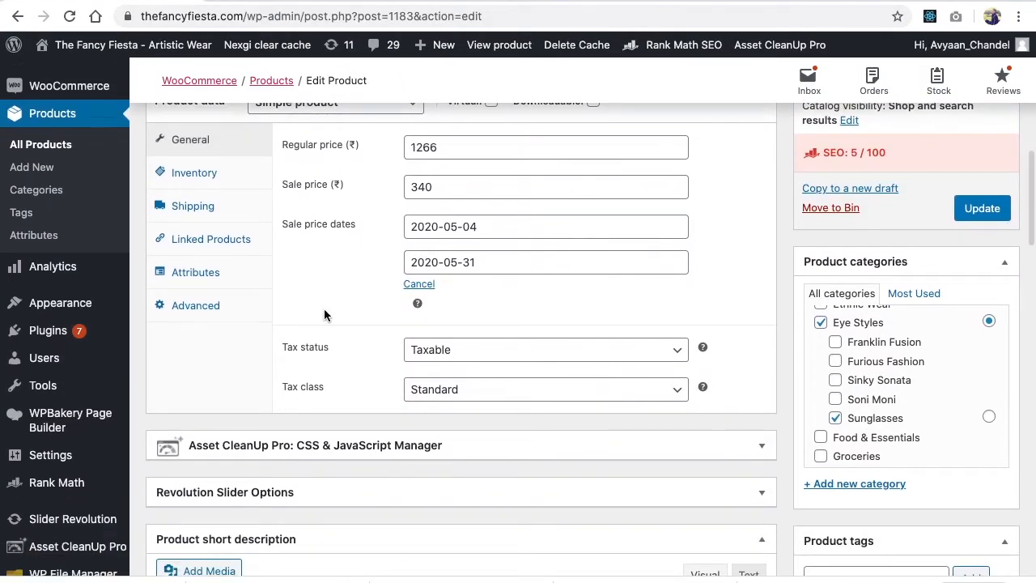
Step: Save stock quantity 0, confirm Out of stock on the storefront, and return
{"action": "left_click", "coordinate": [194, 172]}
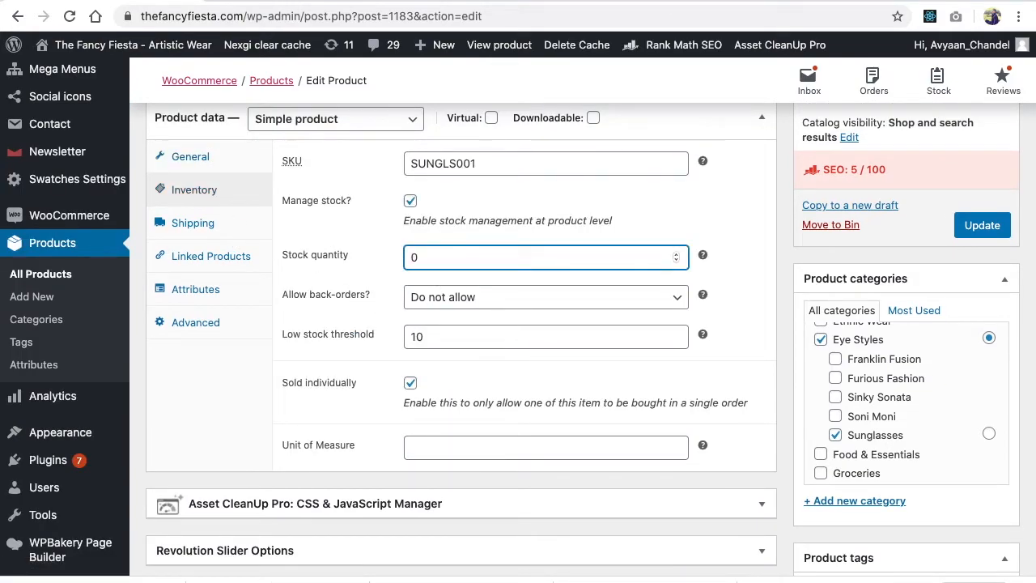
{"action": "mouse_move", "coordinate": [982, 225]}
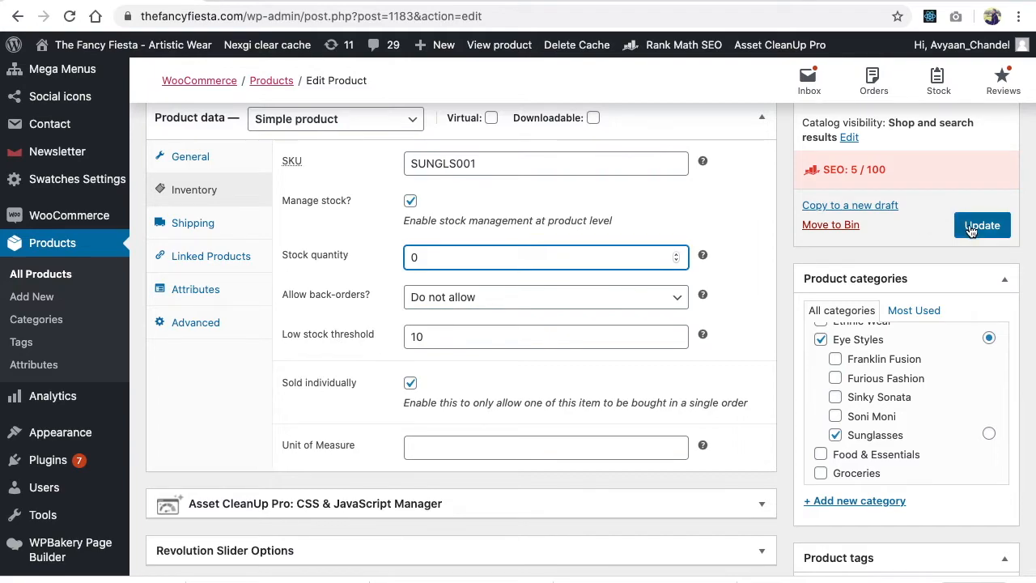
{"action": "left_click", "coordinate": [982, 225]}
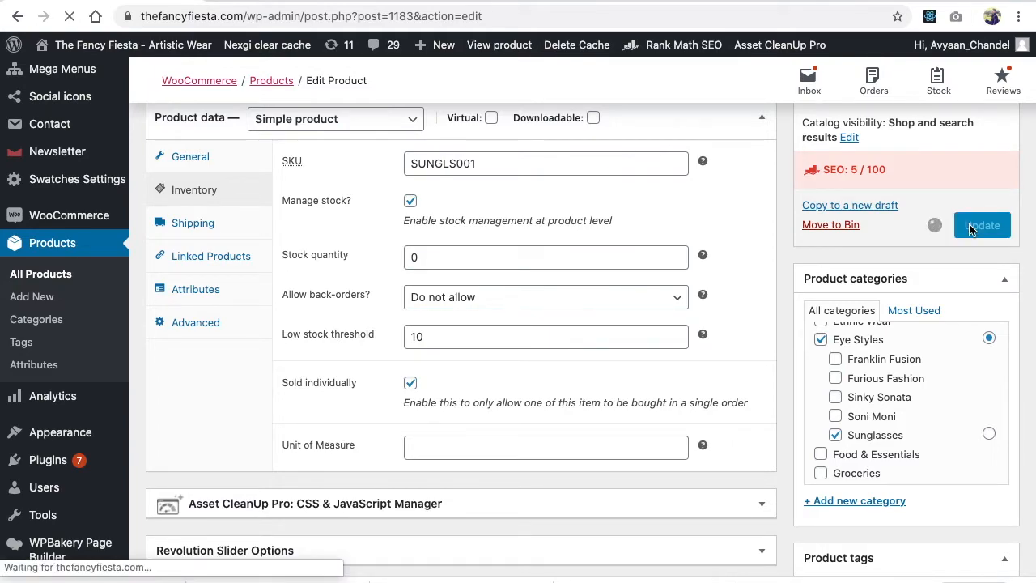
{"action": "left_click", "coordinate": [982, 225]}
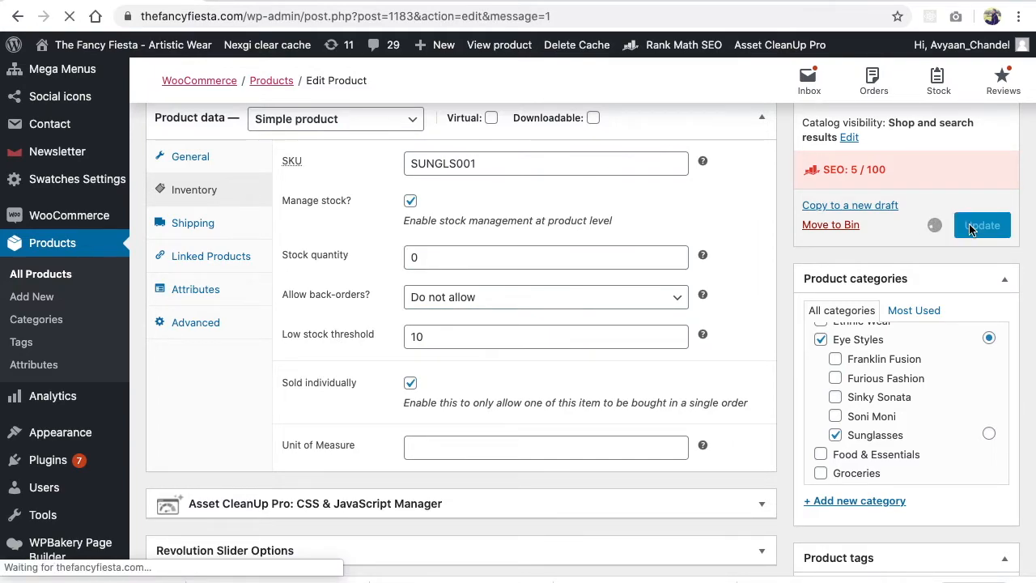
{"action": "left_click", "coordinate": [981, 225]}
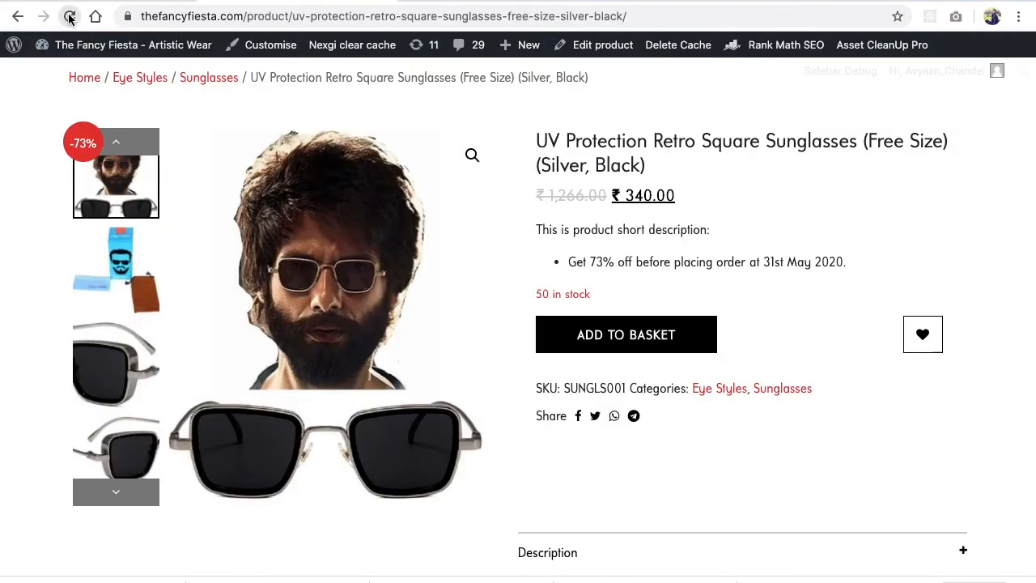
{"action": "left_click", "coordinate": [70, 16]}
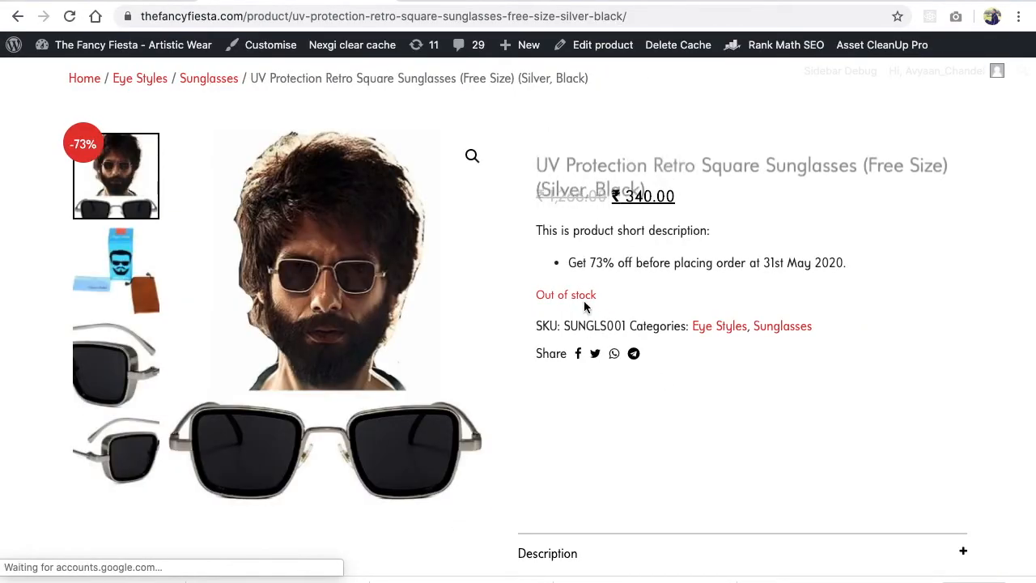
{"action": "left_click", "coordinate": [603, 44]}
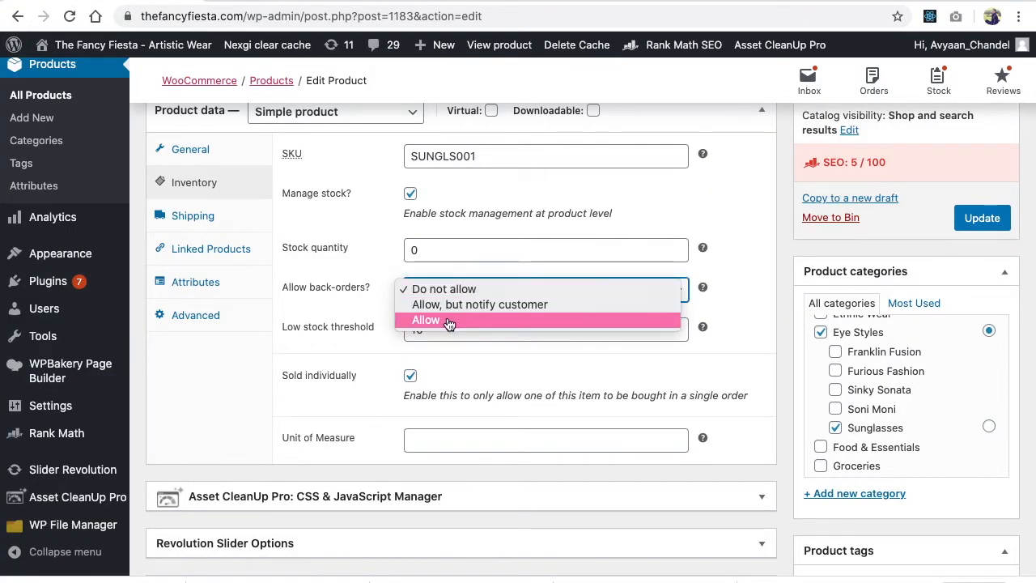
Step: Set Allow back-orders to 'Allow, but notify customer' and update the product
{"action": "left_click", "coordinate": [425, 319]}
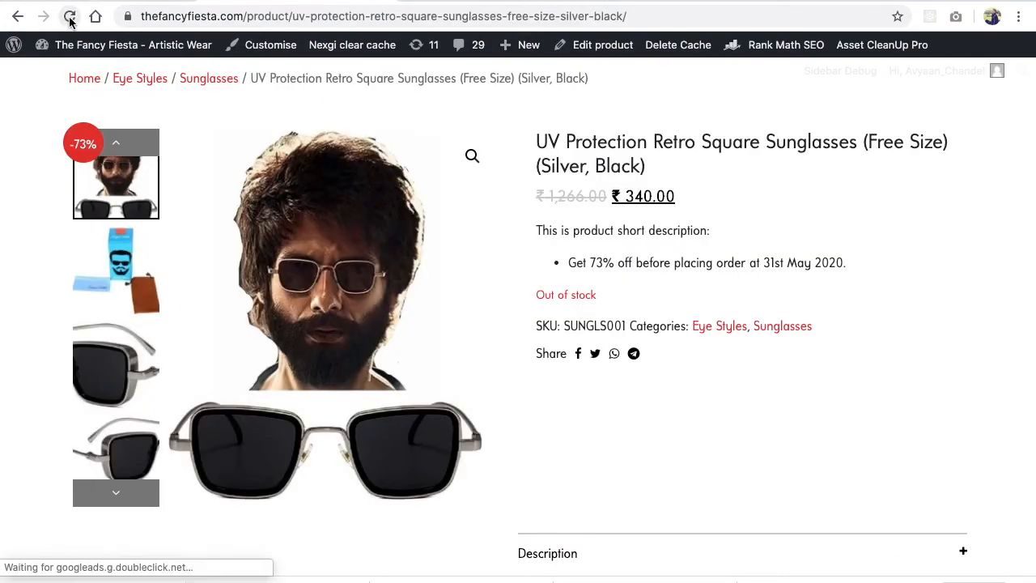
{"action": "left_click", "coordinate": [70, 17]}
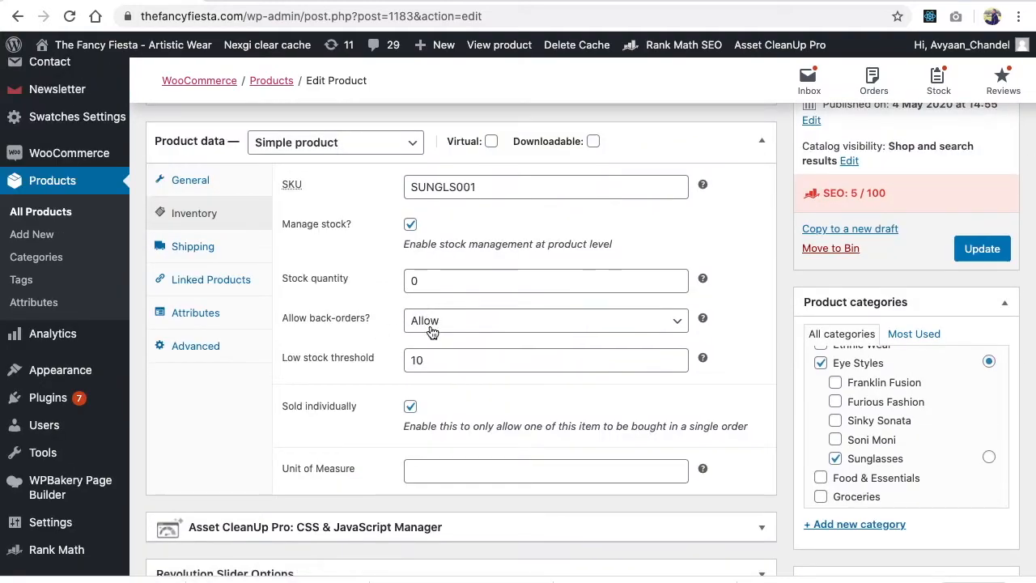
{"action": "left_click", "coordinate": [545, 320]}
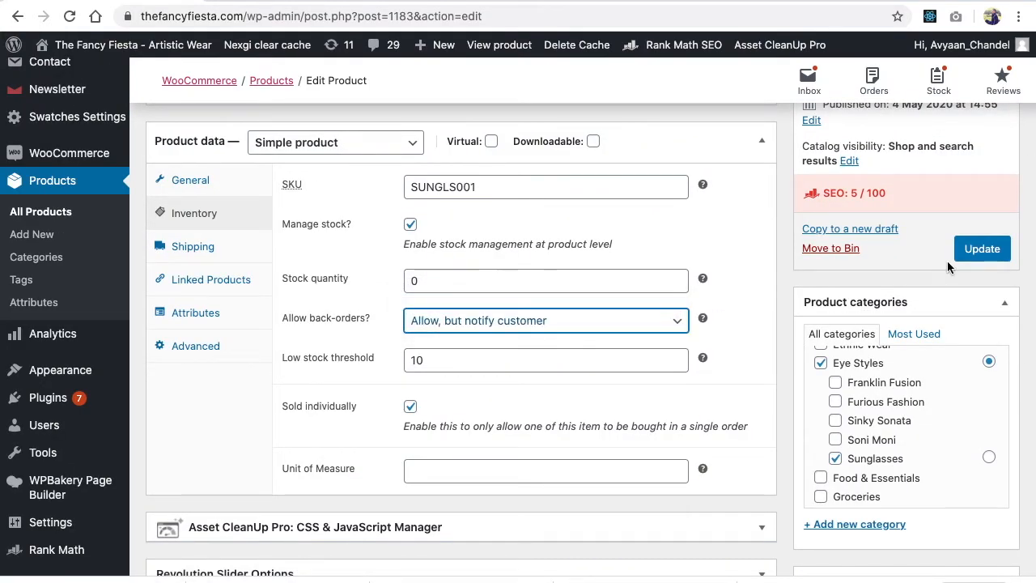
{"action": "left_click", "coordinate": [982, 248]}
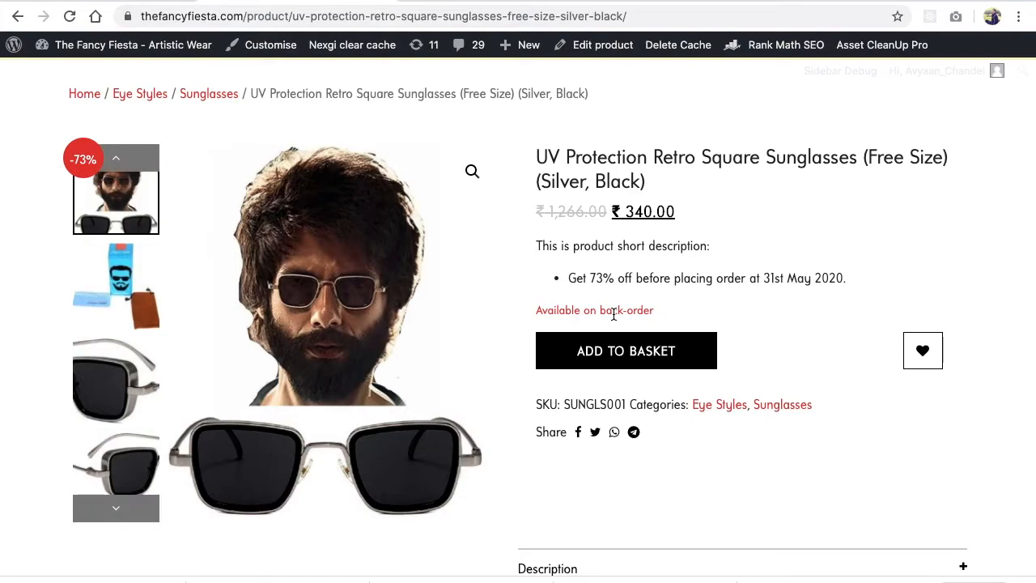
Step: Return to the sunglasses' editor and reopen the Inventory tab
{"action": "left_click", "coordinate": [602, 44]}
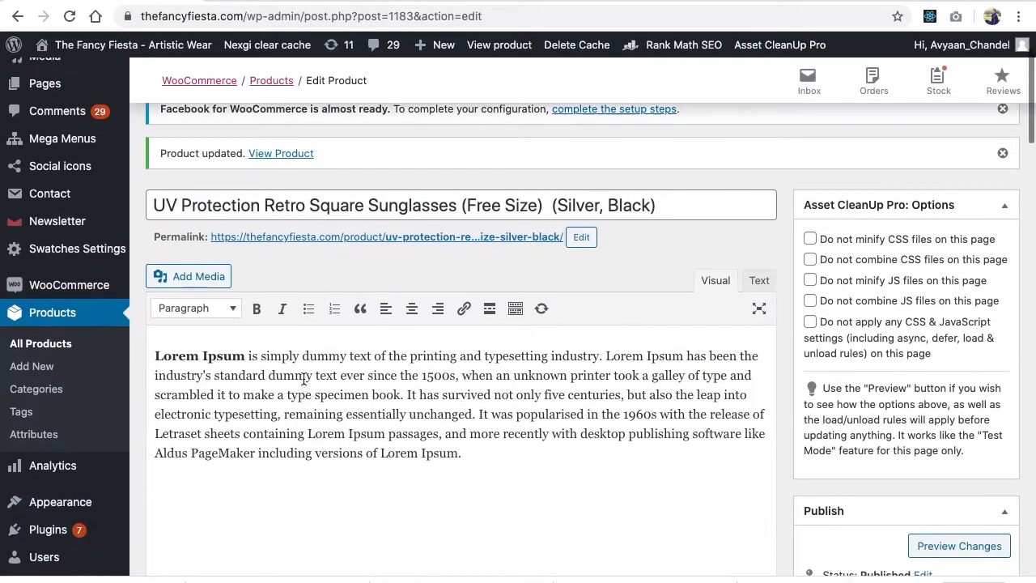
{"action": "scroll", "scroll_direction": "down", "scroll_amount": 3}
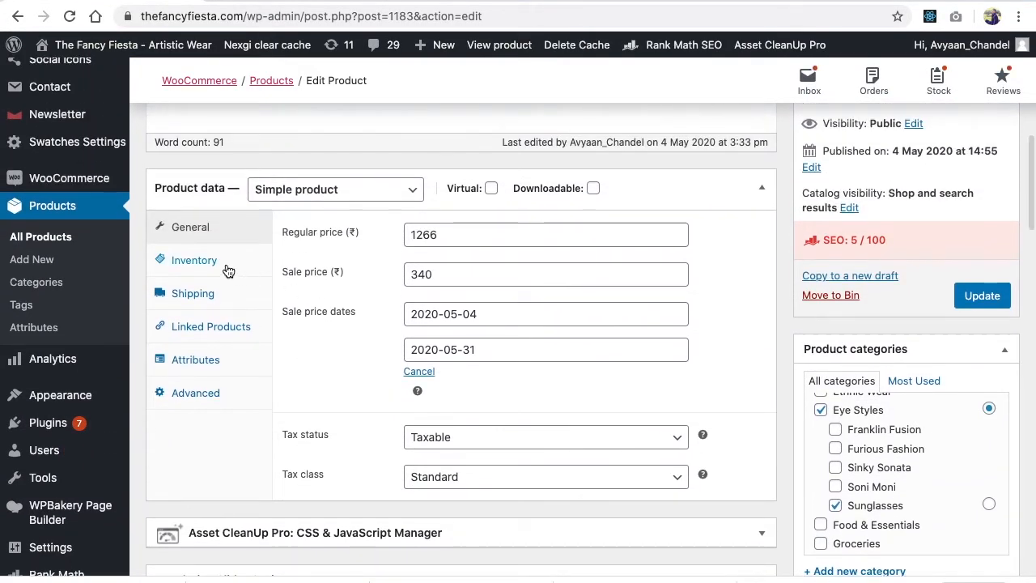
{"action": "left_click", "coordinate": [194, 260]}
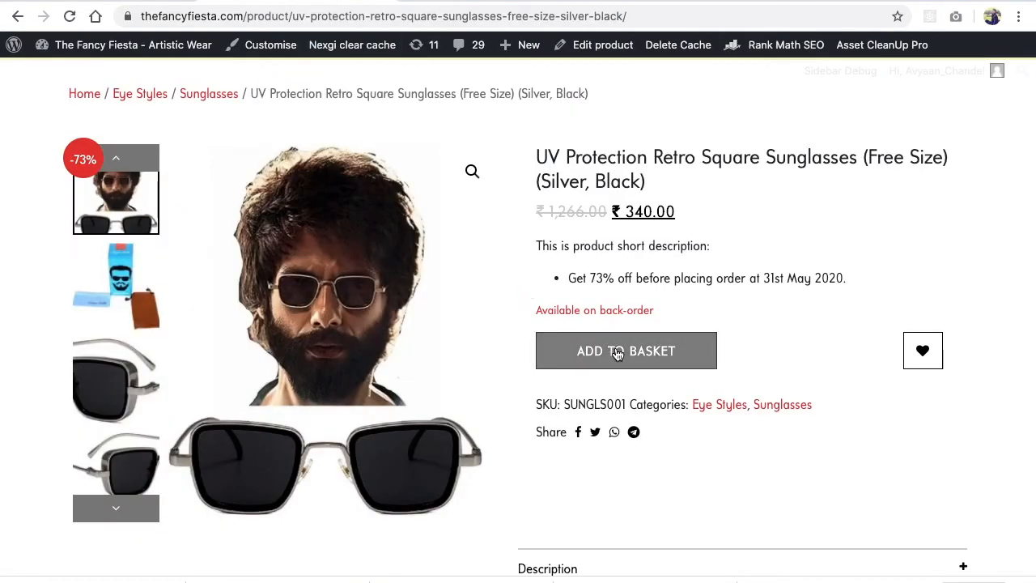
Step: Add the sunglasses to the basket, remove other items, and place a cash-on-delivery order
{"action": "left_click", "coordinate": [626, 351]}
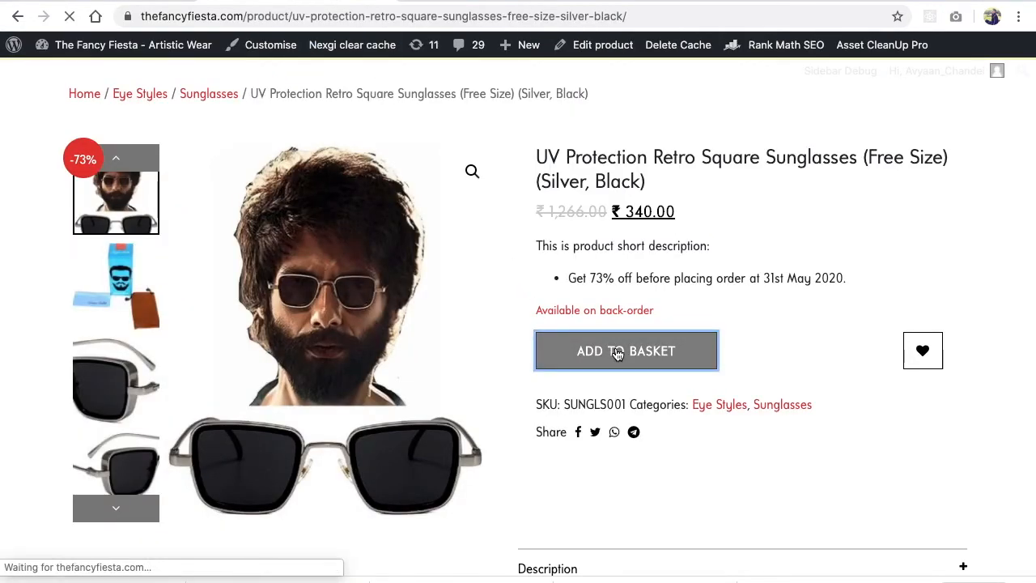
{"action": "left_click", "coordinate": [626, 351]}
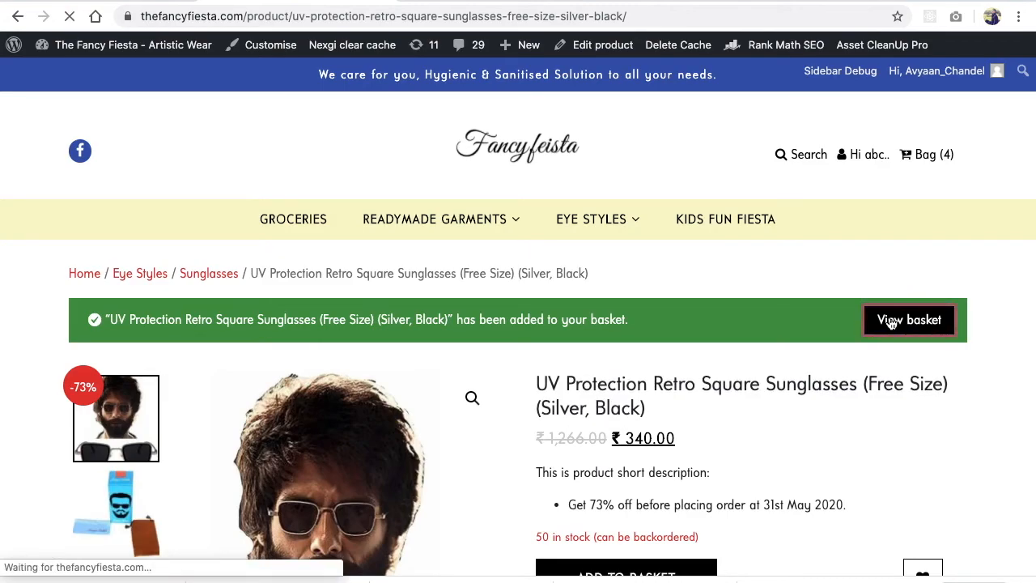
{"action": "left_click", "coordinate": [909, 318]}
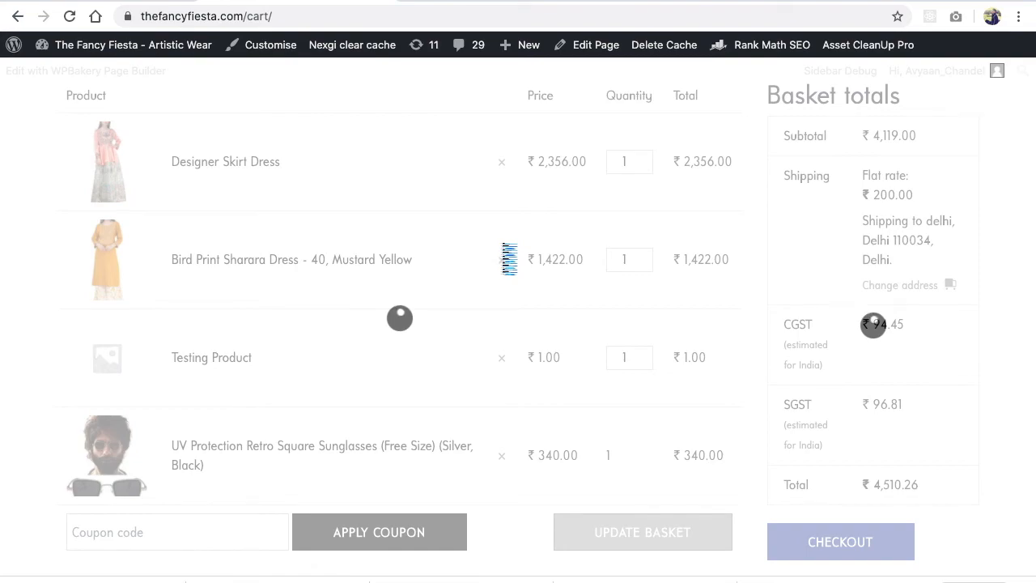
{"action": "left_click", "coordinate": [501, 356]}
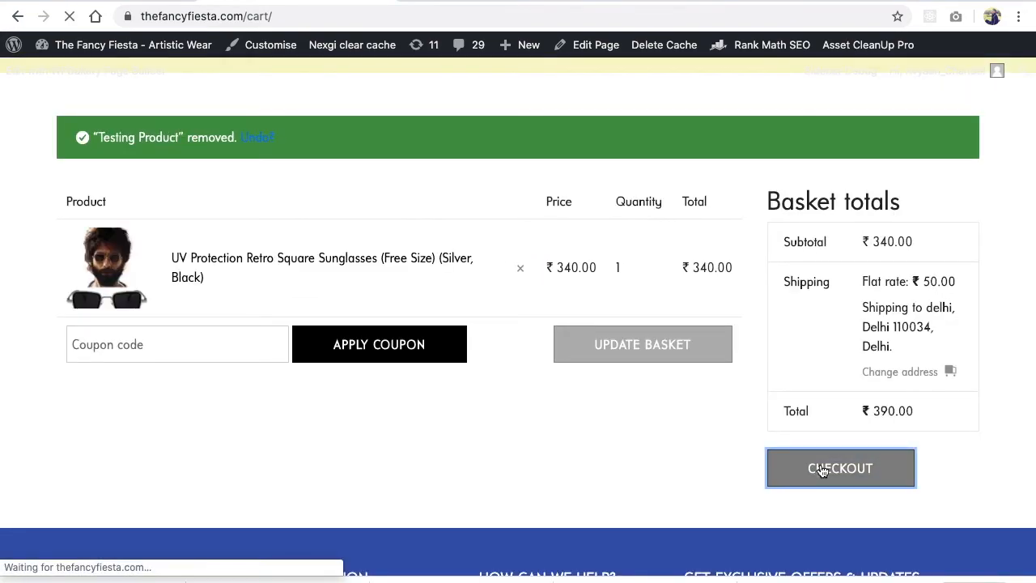
{"action": "left_click", "coordinate": [840, 468]}
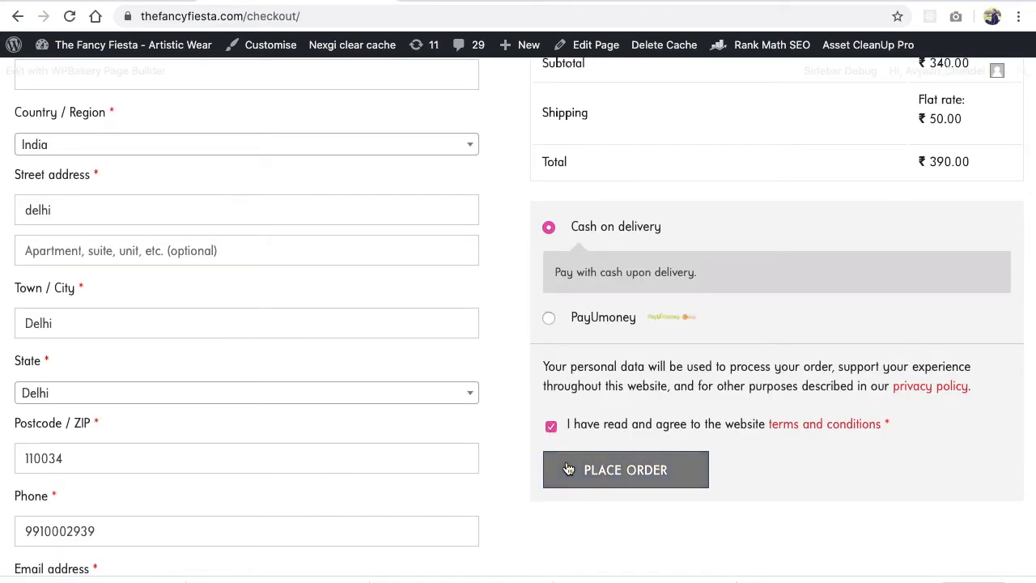
{"action": "left_click", "coordinate": [625, 470]}
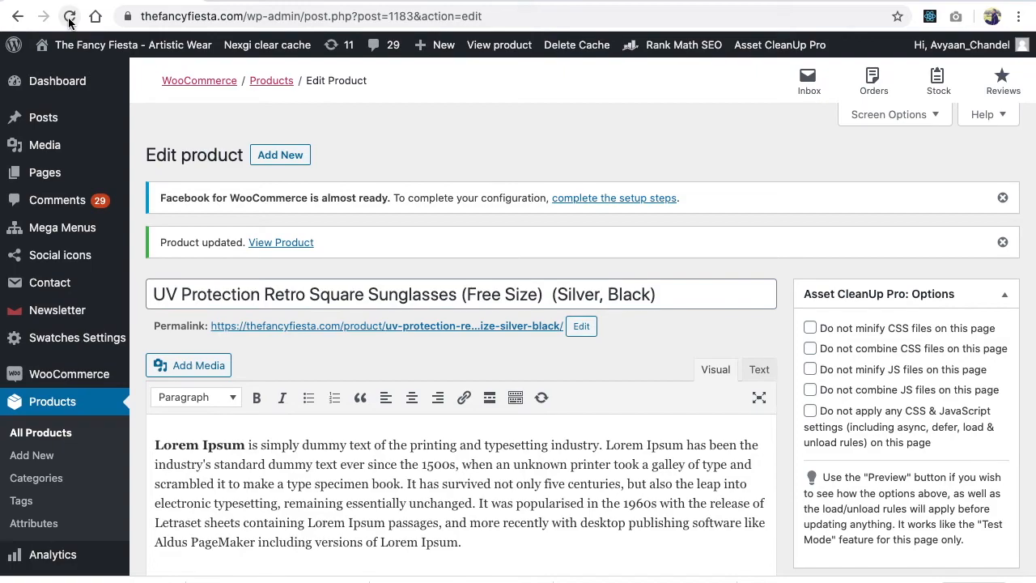
Step: Check stock quantity reads 49, then switch the product type to Variable product
{"action": "scroll", "scroll_direction": "down", "scroll_amount": 3}
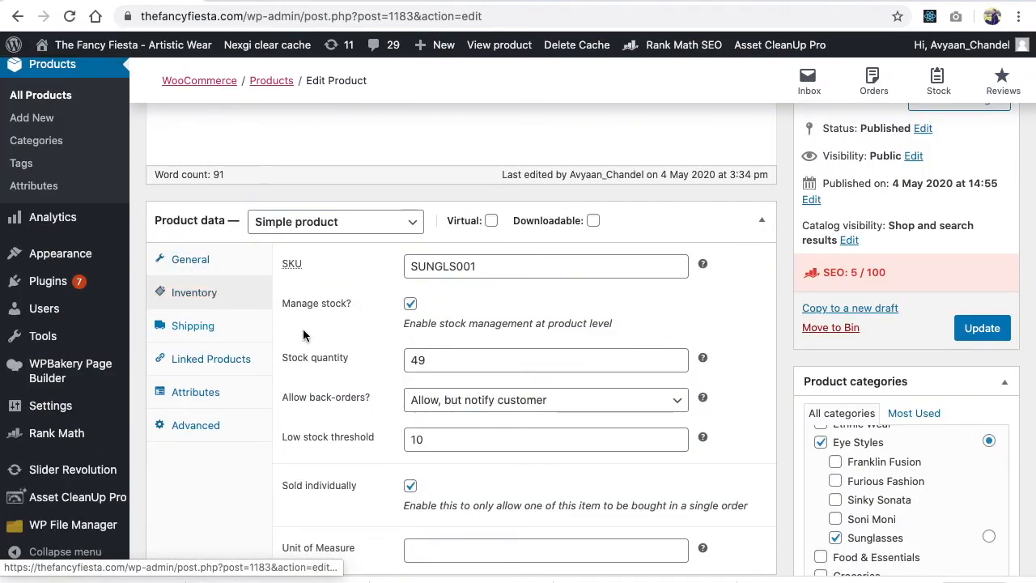
{"action": "mouse_move", "coordinate": [428, 390]}
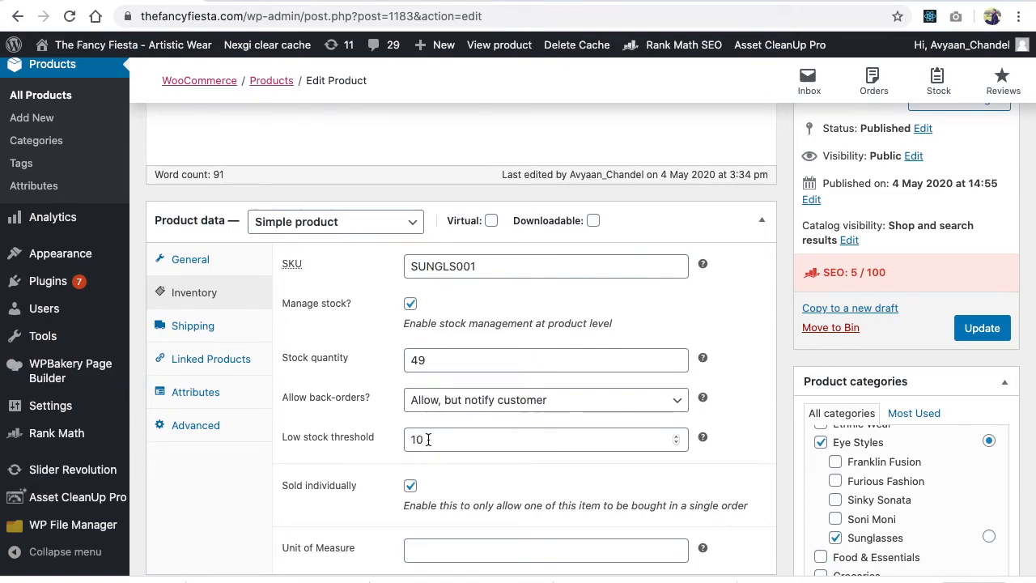
{"action": "left_click", "coordinate": [546, 439]}
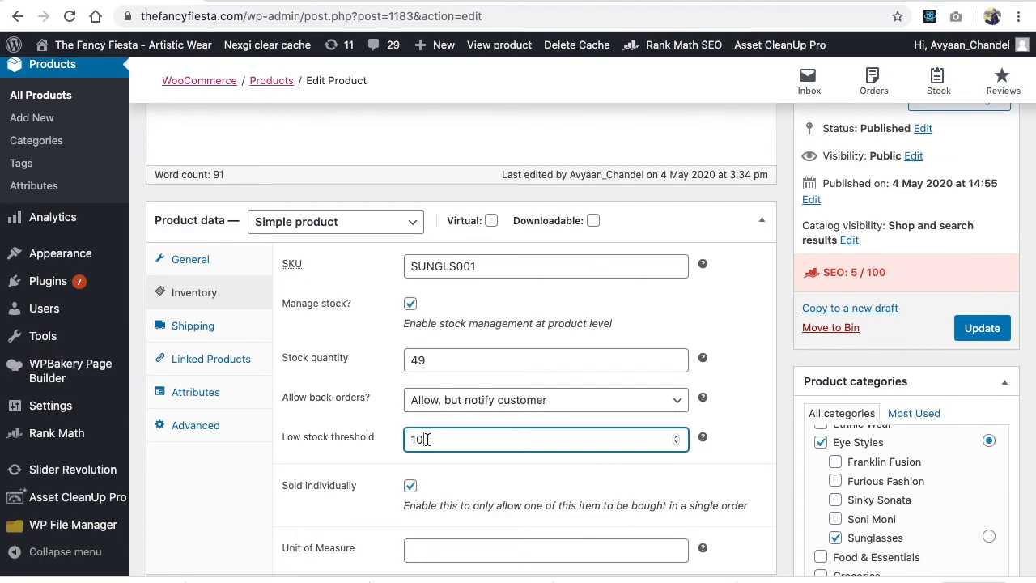
{"action": "left_click", "coordinate": [335, 221]}
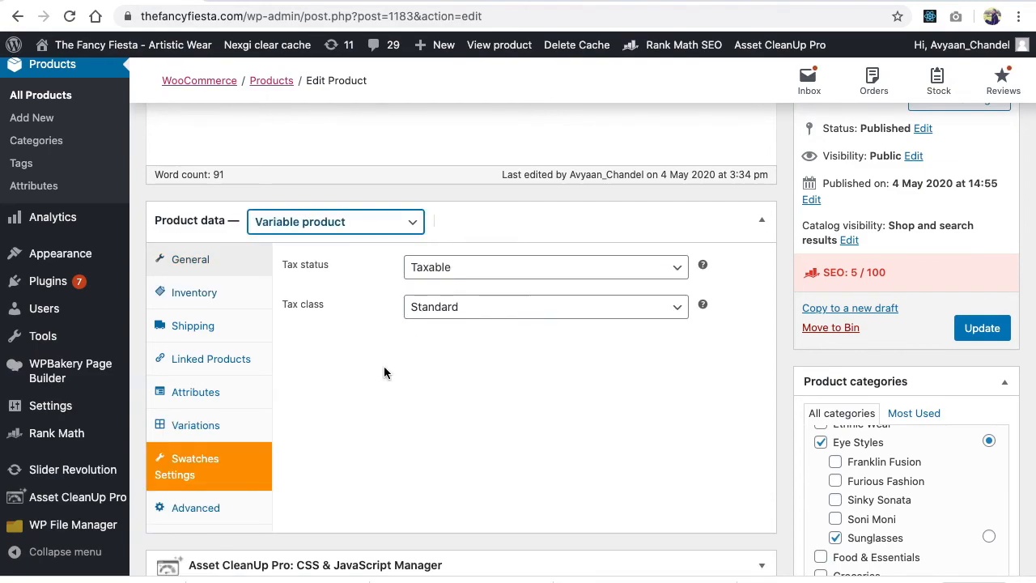